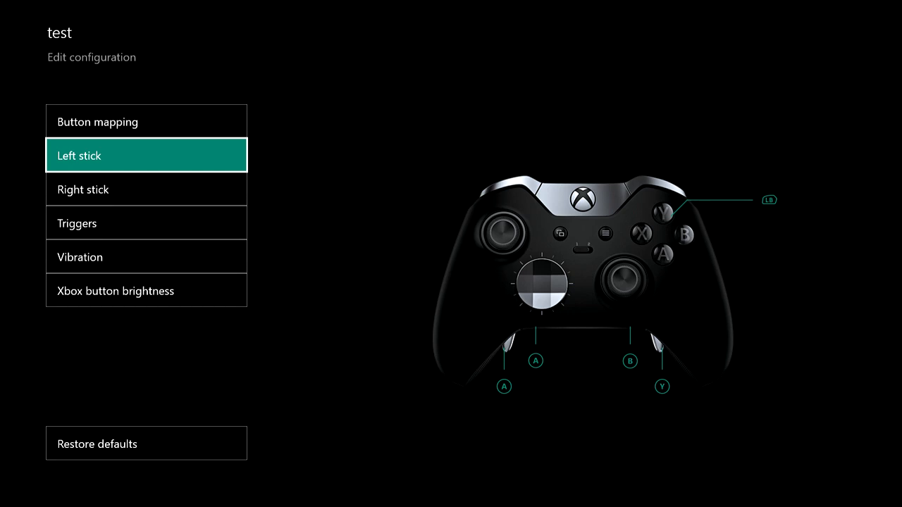
Open the left stick settings of the 'test' configuration to show its response presets
click(146, 155)
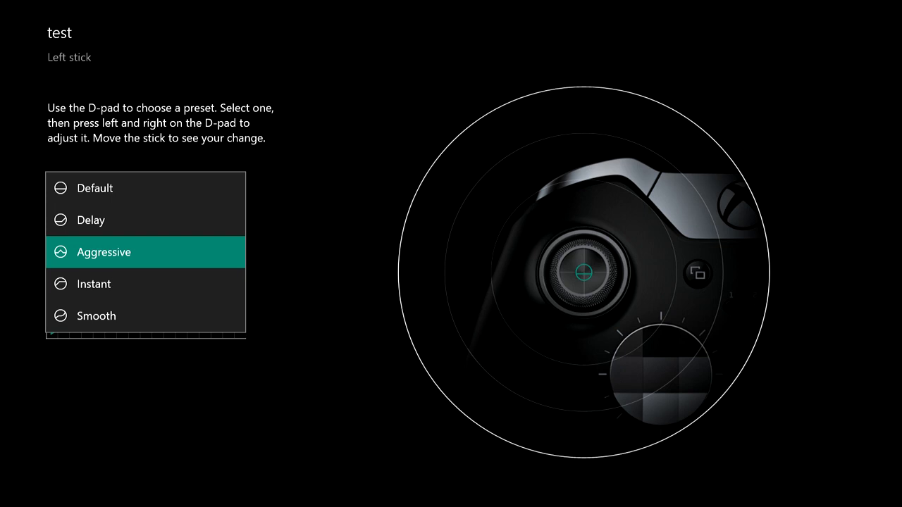
click(104, 252)
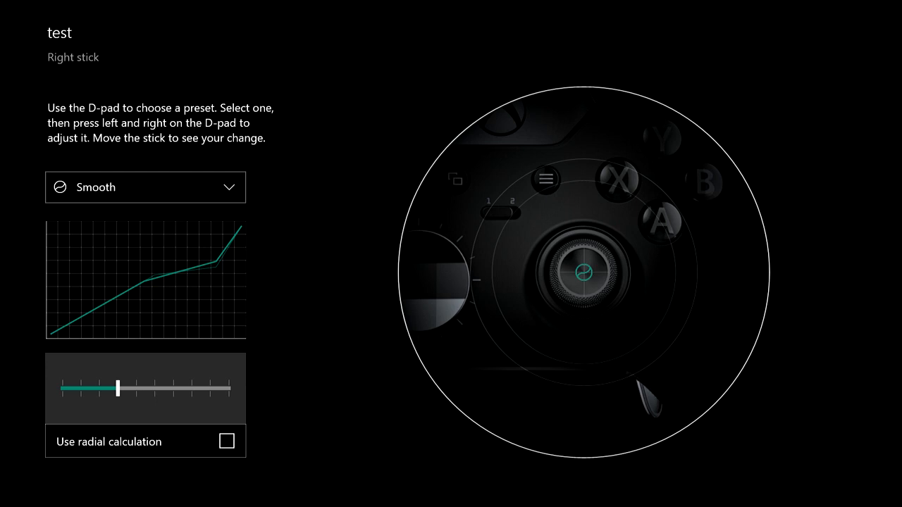
Bring up the right stick's response-curve preset list, Default through Smooth
click(145, 187)
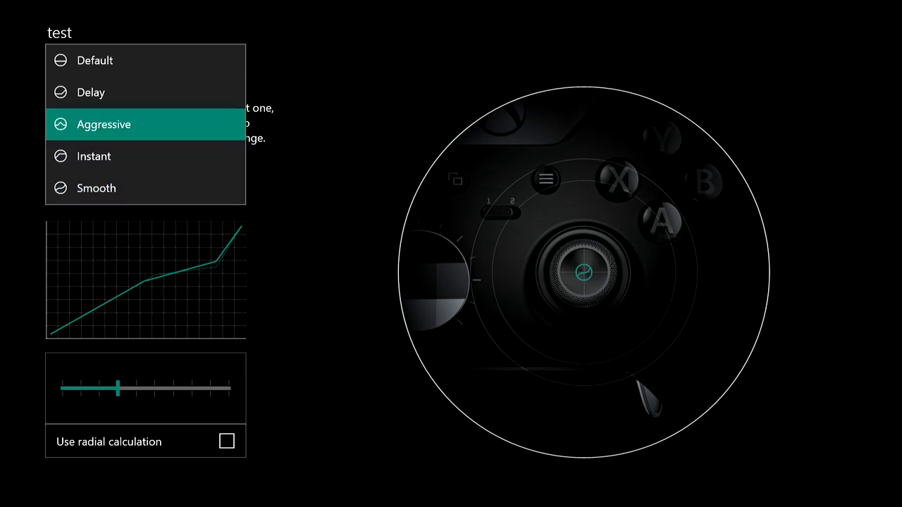